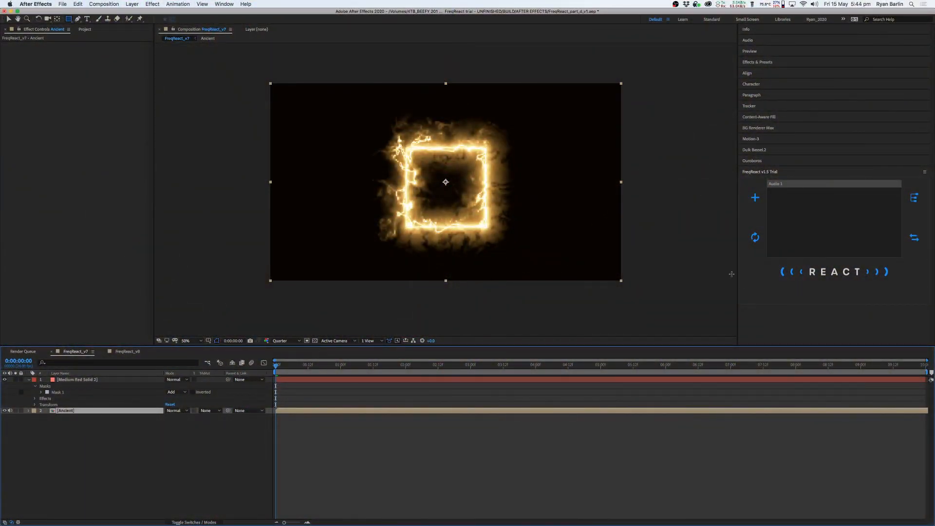
- Add a FreqReact profile named 'Audio 1' with Full Layer bake mode
left_click(755, 197)
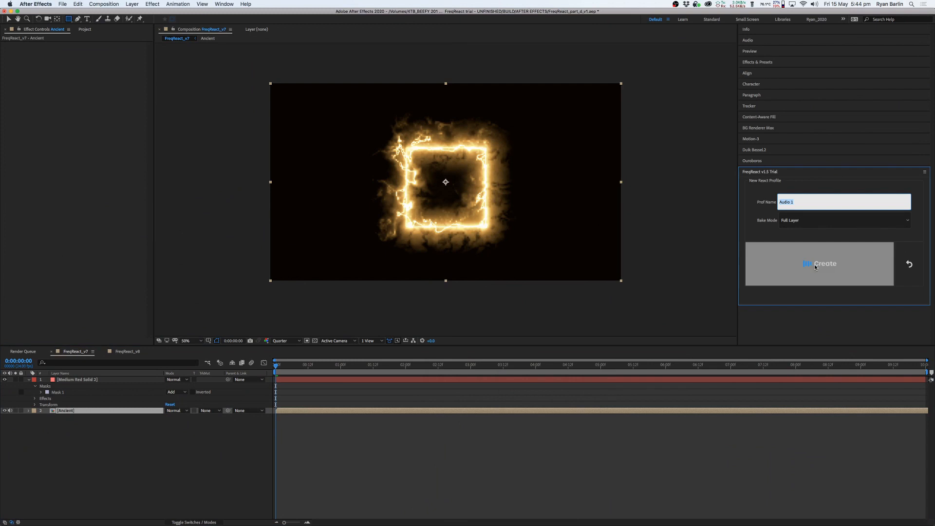
left_click(819, 263)
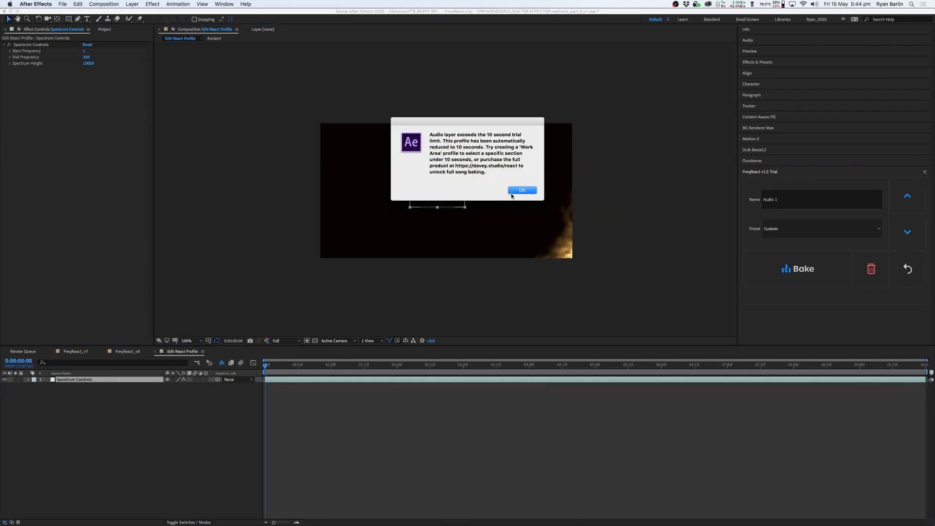
- Dismiss the trial-length warning to return to the FreqReact_v7 comp
left_click(521, 190)
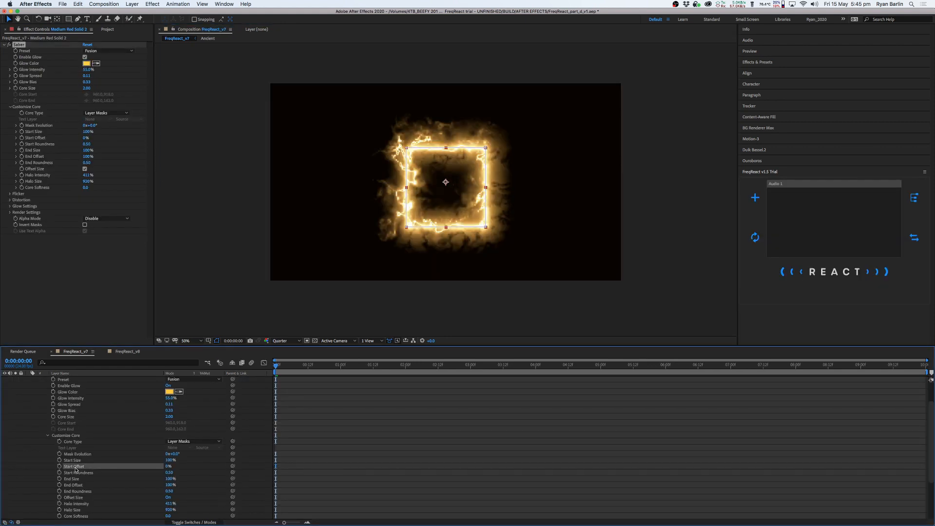
- Apply a Pulse reaction from Audio 1 to the Saber Start Offset
left_click(755, 198)
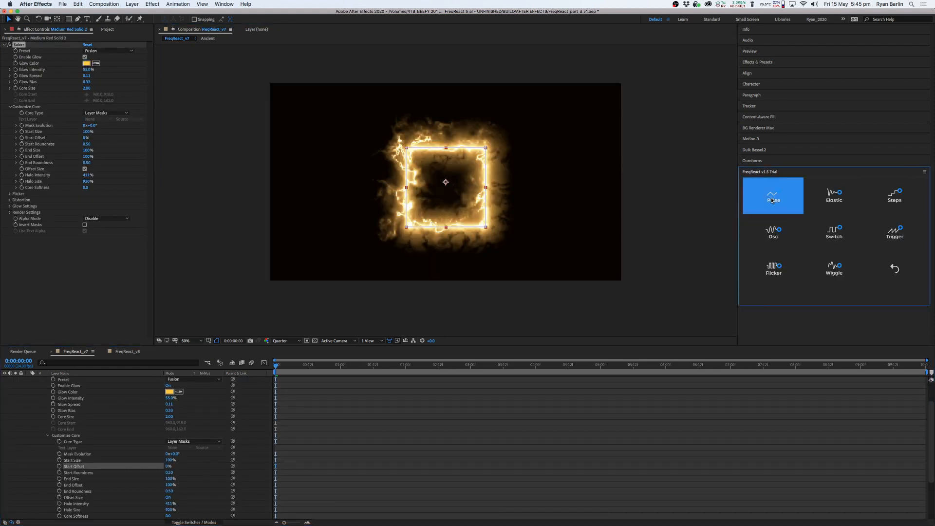
left_click(774, 196)
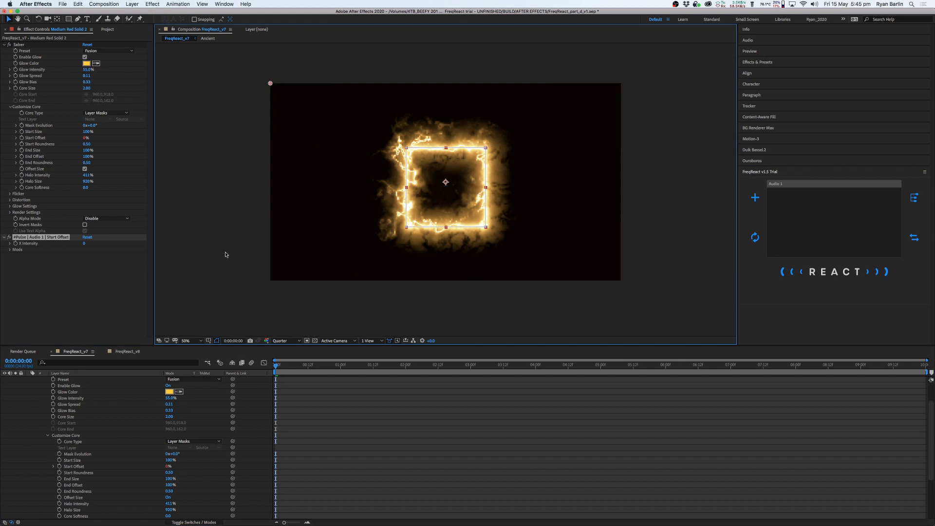